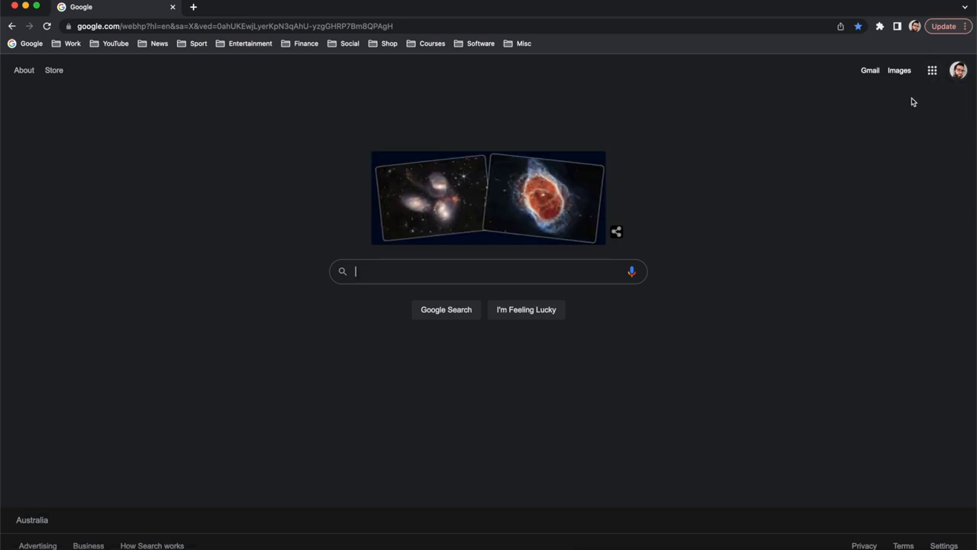
# Step: Open the Google apps panel and scroll down past Calendar and Photos to Docs
pyautogui.click(932, 71)
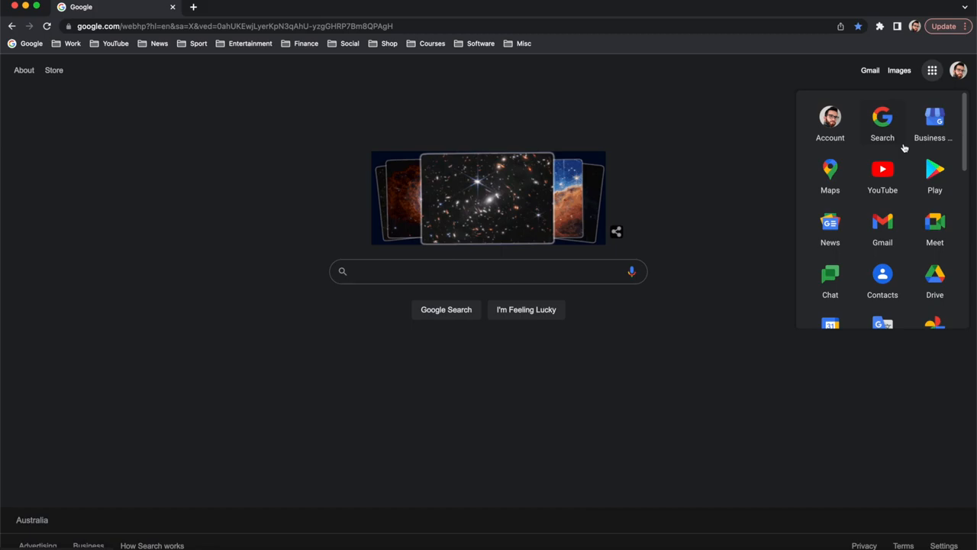
pyautogui.scroll(-3)
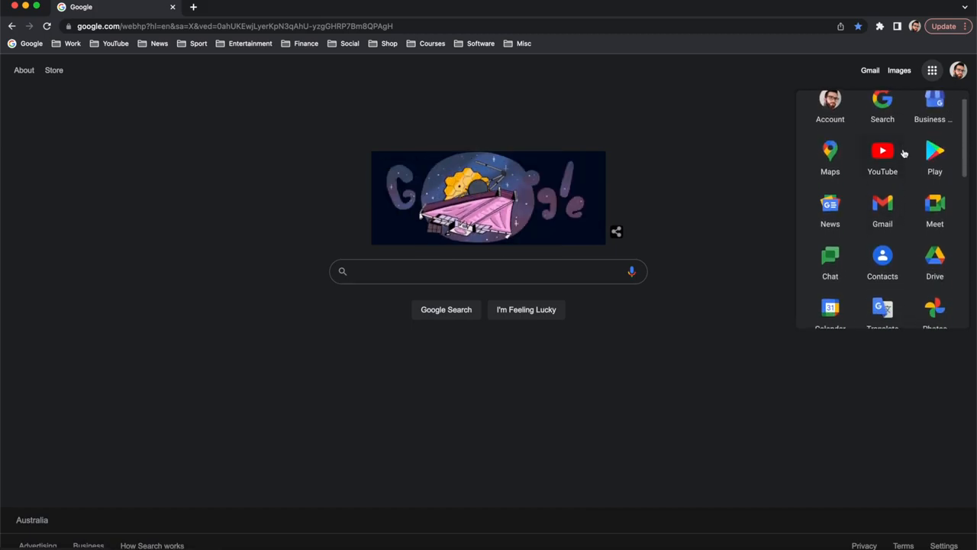
pyautogui.scroll(-3)
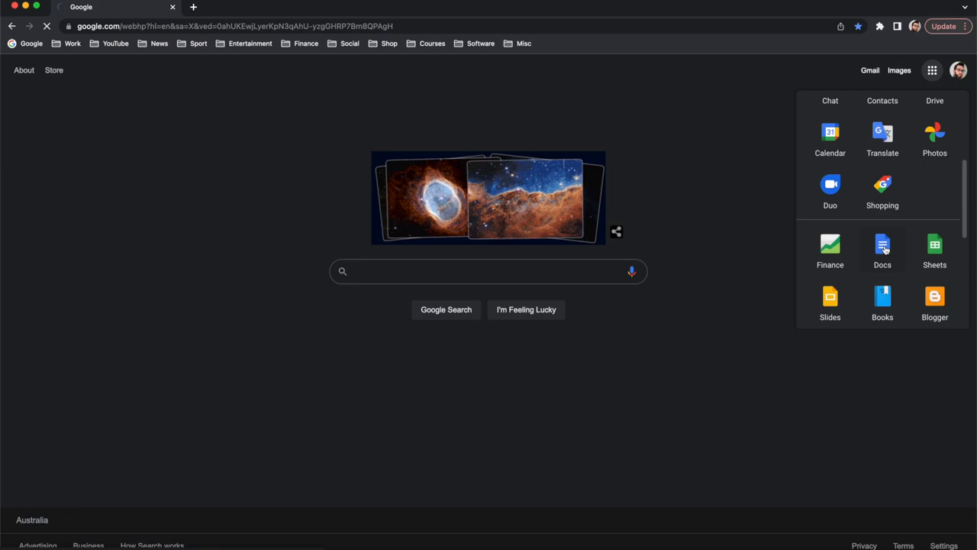
# Step: Go to the Google Docs start page from the apps panel
pyautogui.click(882, 245)
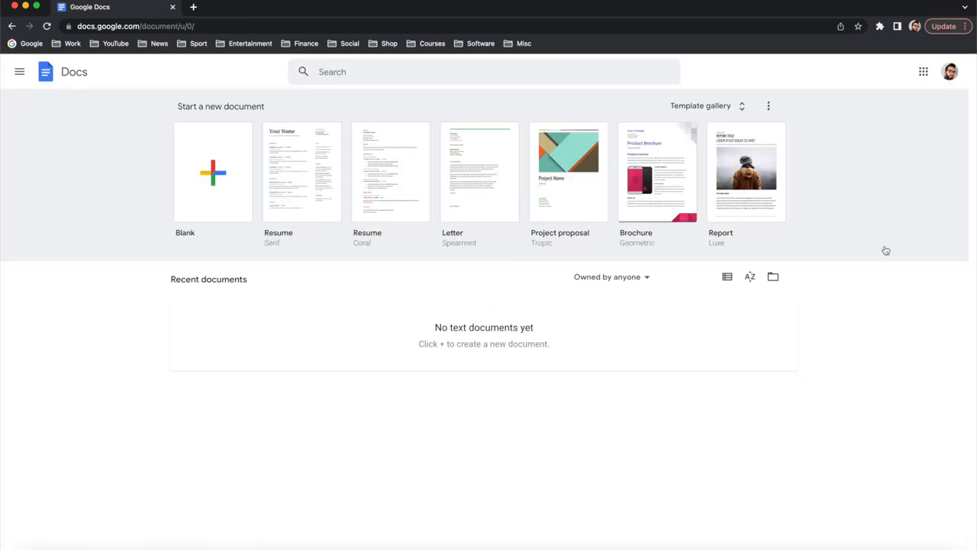
pyautogui.moveTo(496, 301)
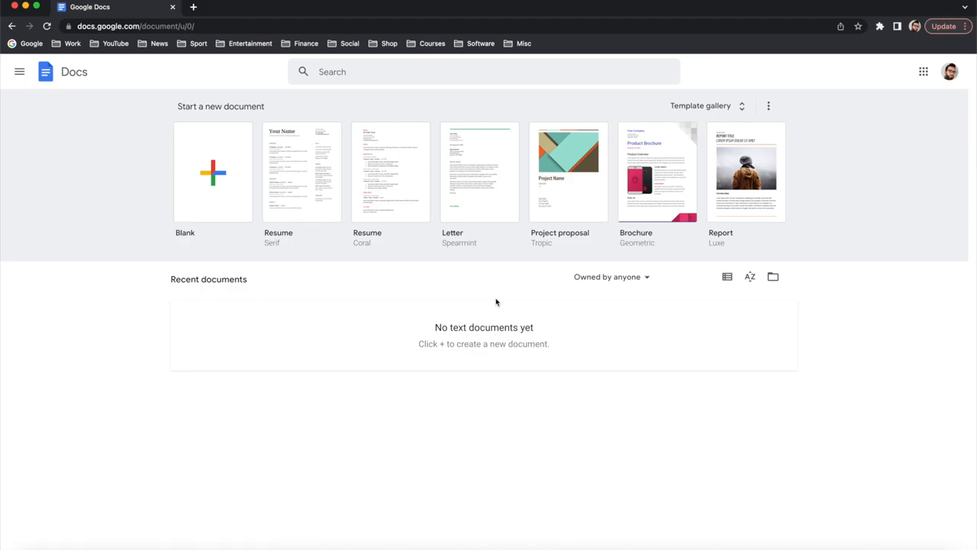
pyautogui.moveTo(223, 215)
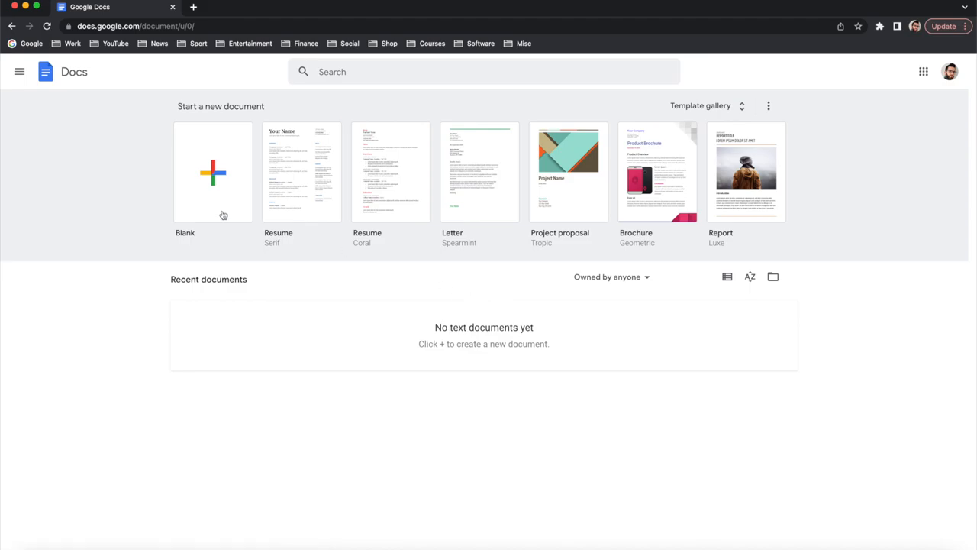
pyautogui.moveTo(216, 267)
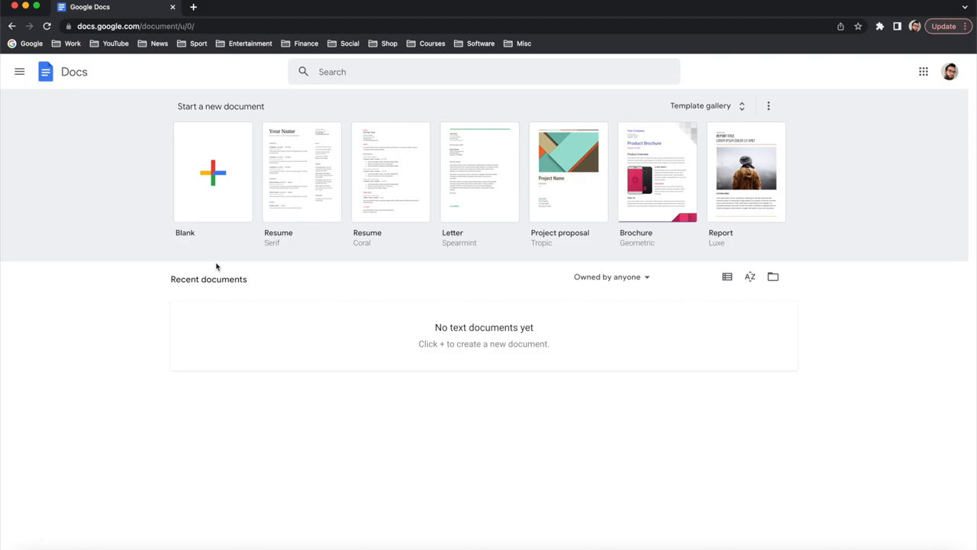
pyautogui.moveTo(403, 297)
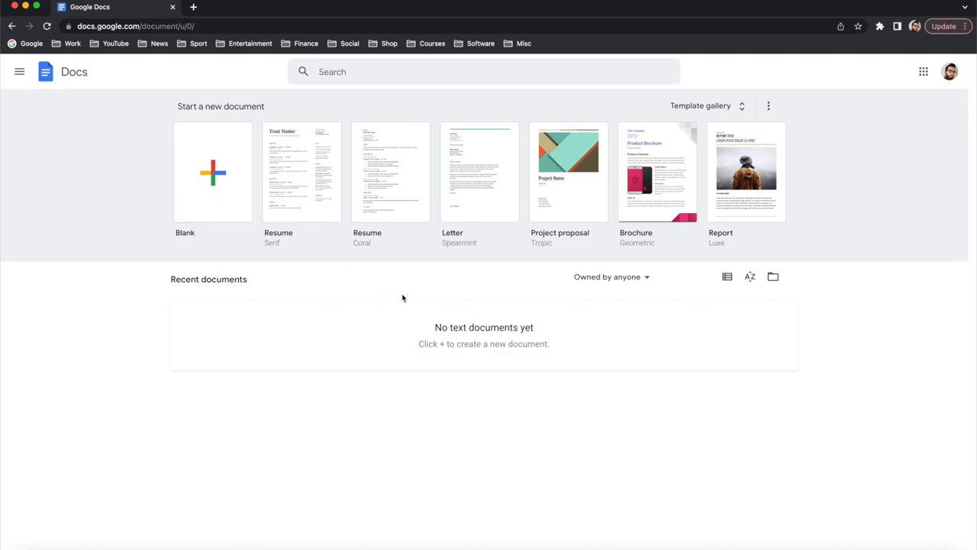
pyautogui.moveTo(772, 276)
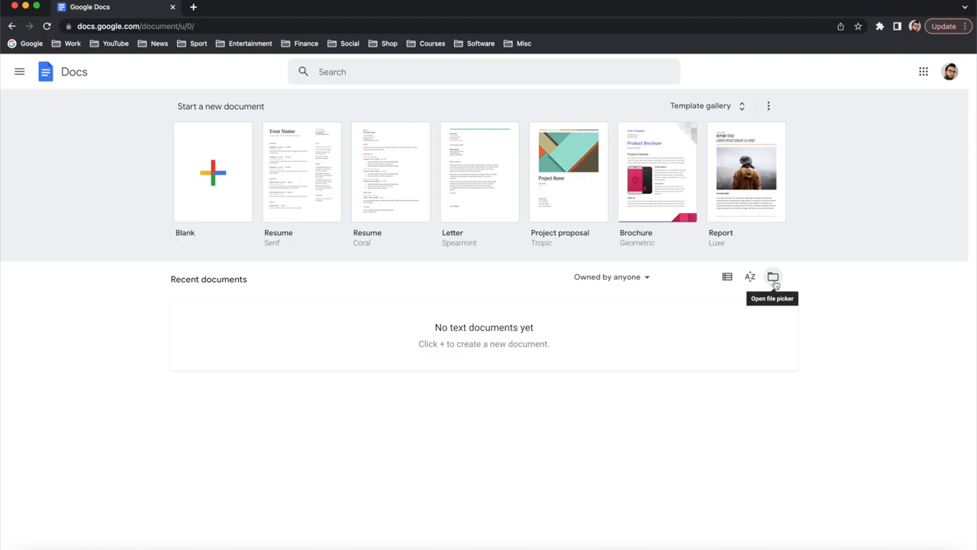
pyautogui.moveTo(141, 135)
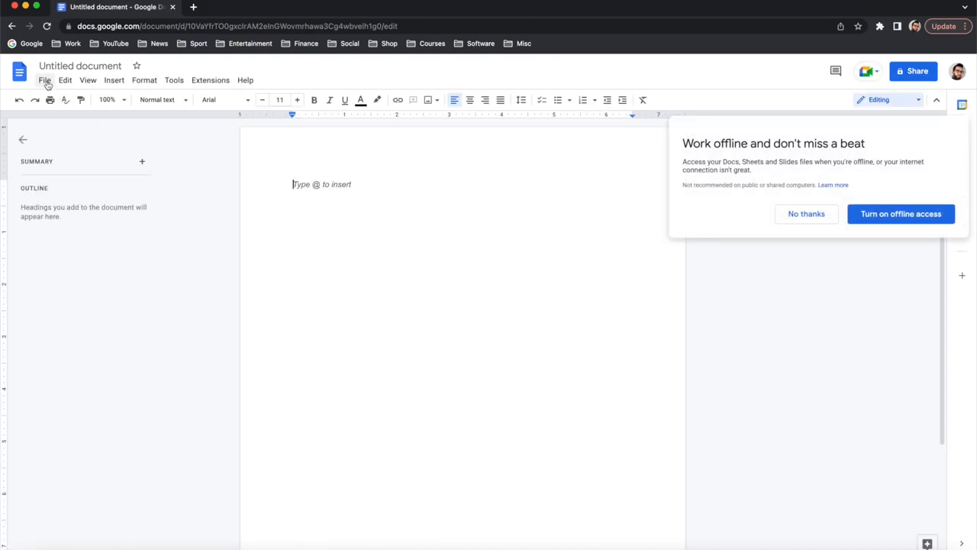
# Step: Upload 'Edit PDF' from the computer through File > Open's Upload tab
pyautogui.click(47, 79)
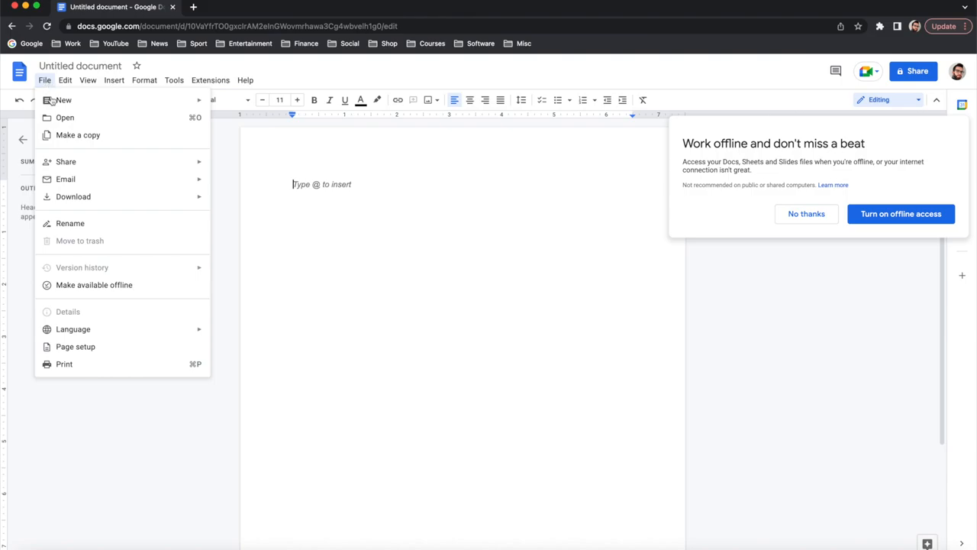
pyautogui.click(66, 117)
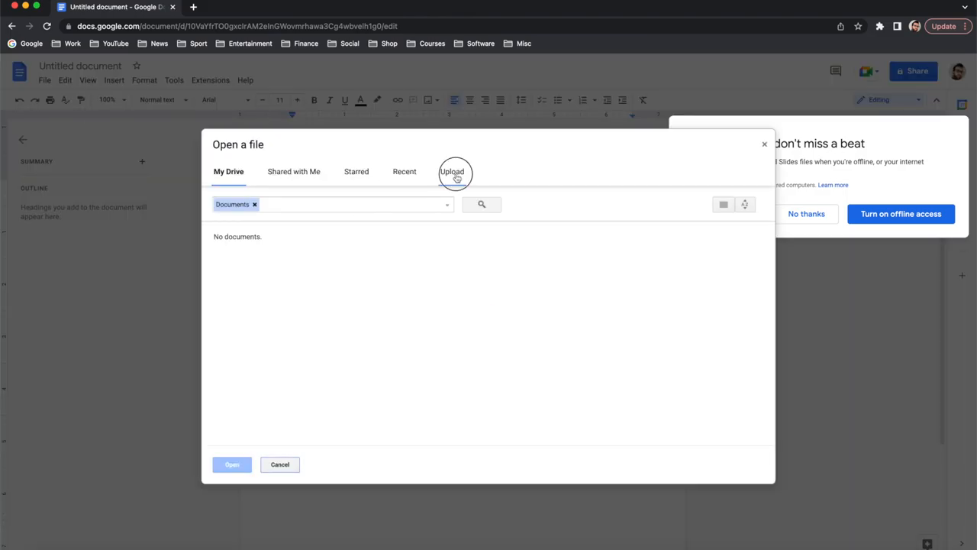
pyautogui.click(453, 171)
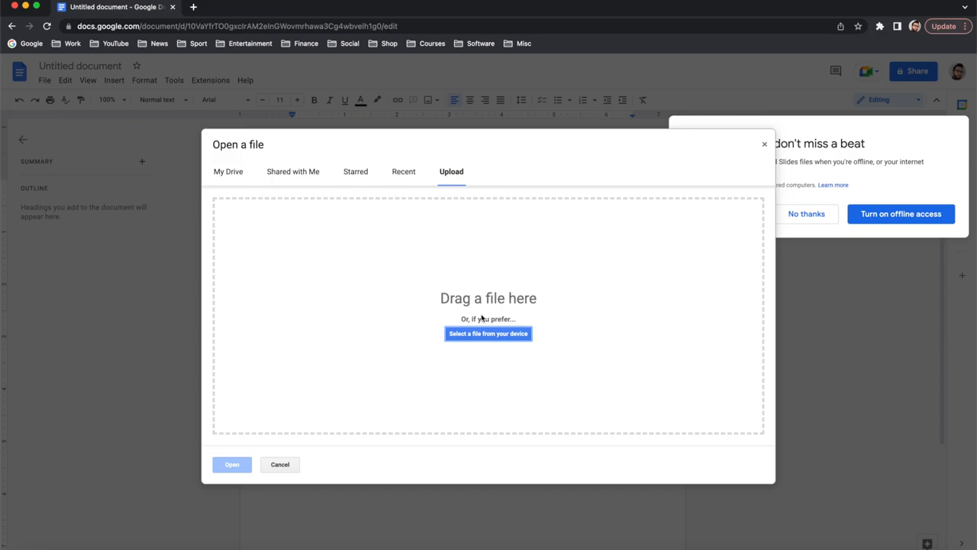
pyautogui.click(487, 334)
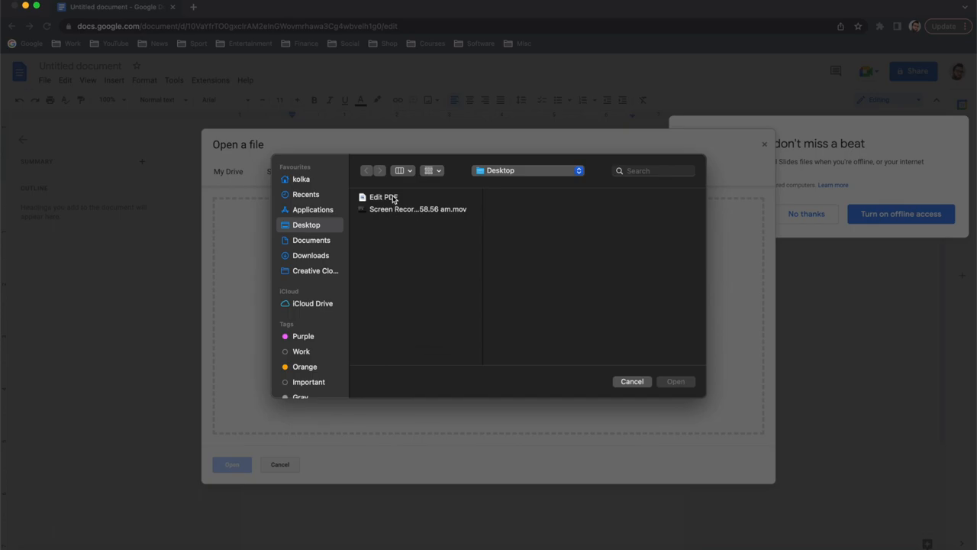
pyautogui.click(382, 196)
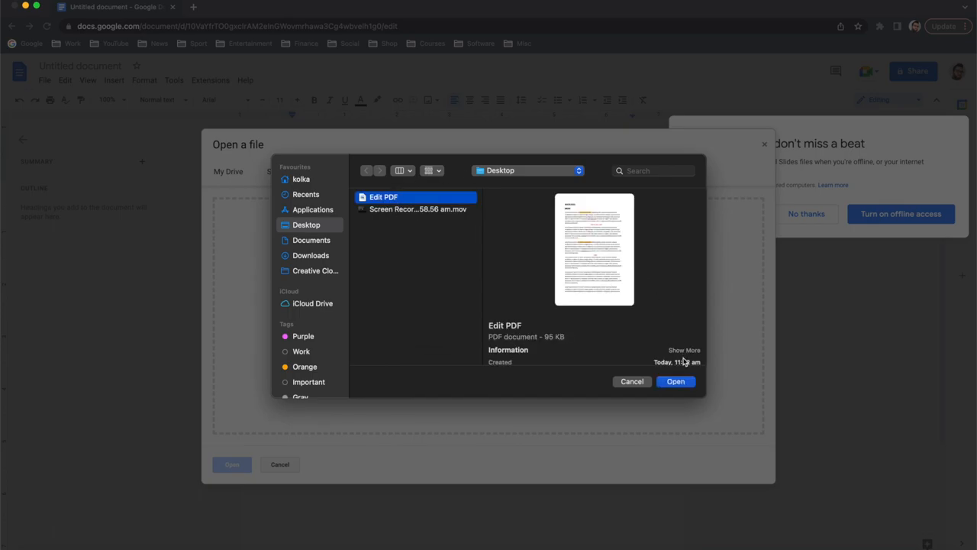
pyautogui.click(676, 382)
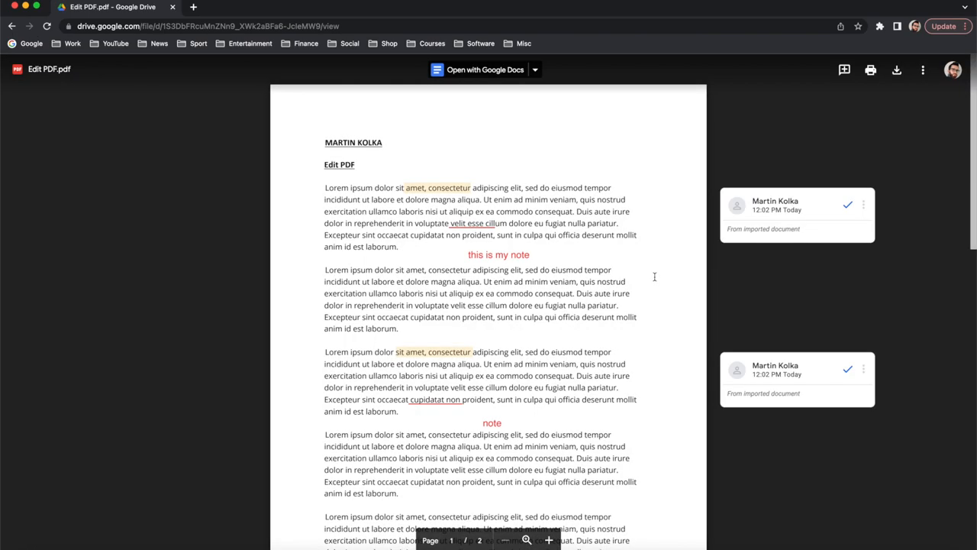
pyautogui.moveTo(454, 75)
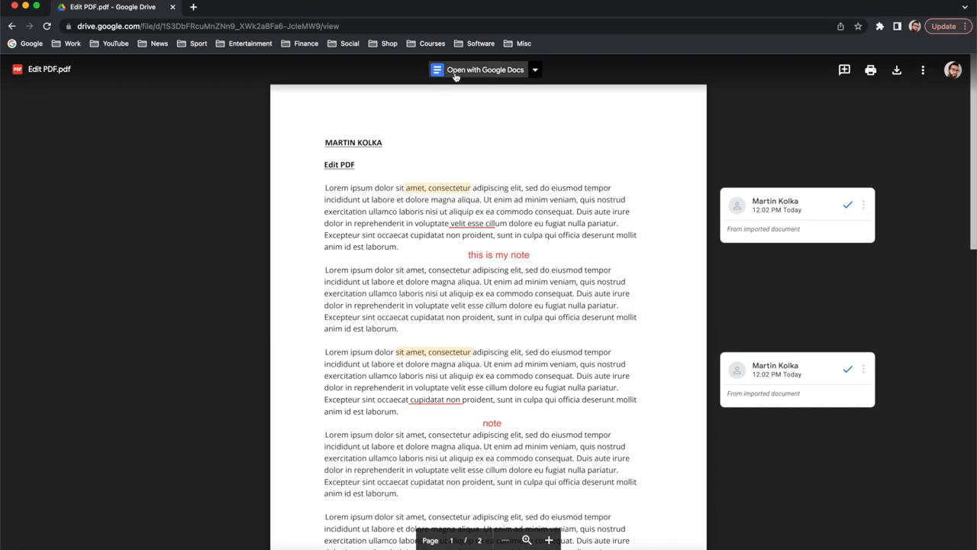
# Step: Convert the 'Edit PDF' preview into a Google Doc with 'Open with Google Docs'
pyautogui.click(480, 69)
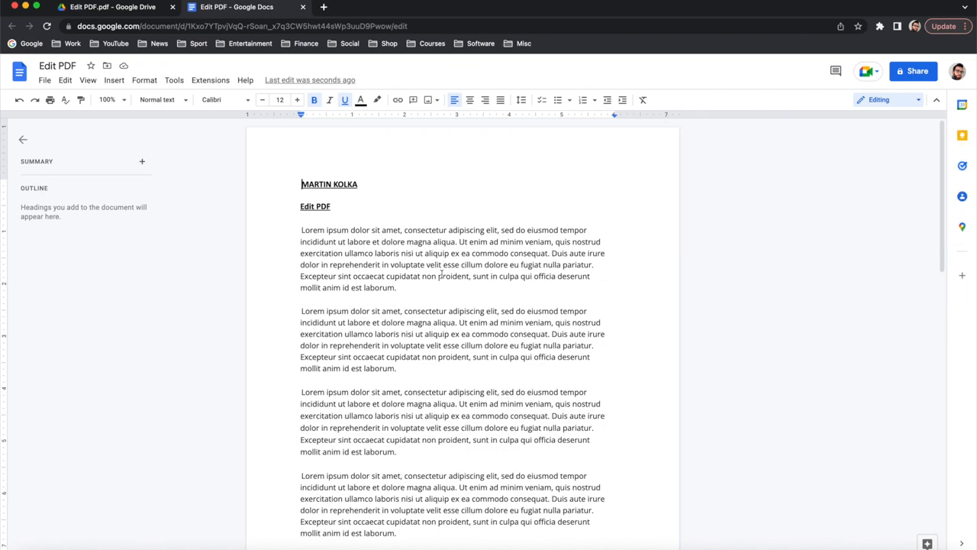
# Step: Type 'Add some extra text' after the first paragraph, then select that paragraph
pyautogui.click(410, 282)
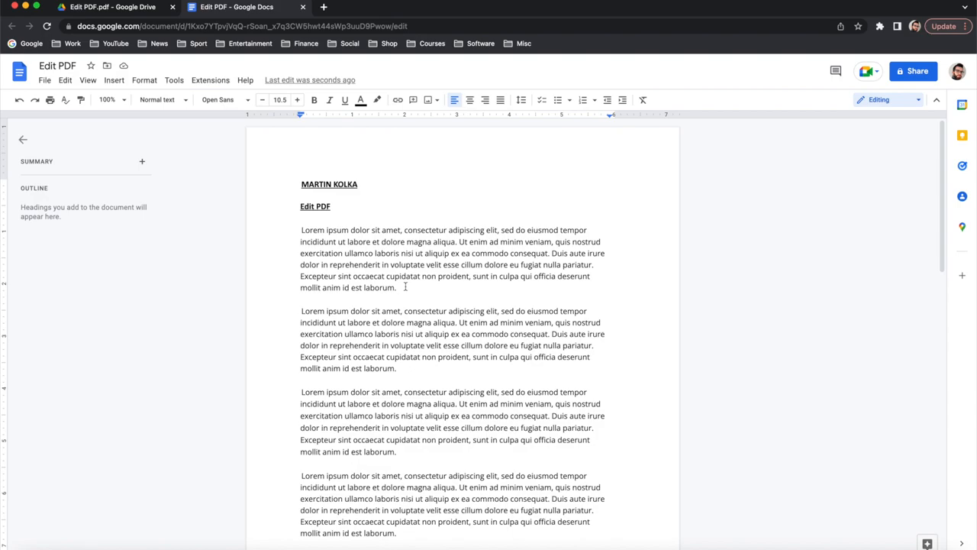
pyautogui.click(408, 286)
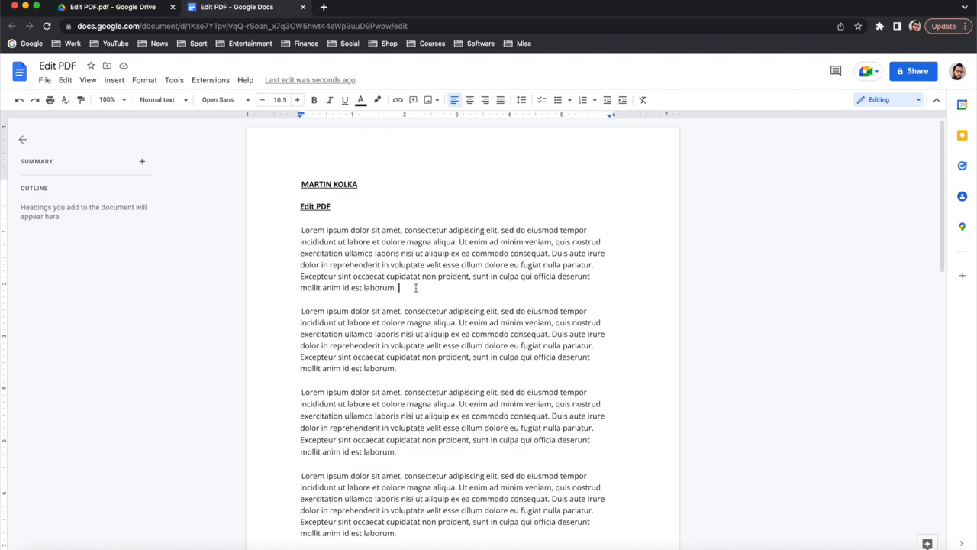
pyautogui.moveTo(420, 318)
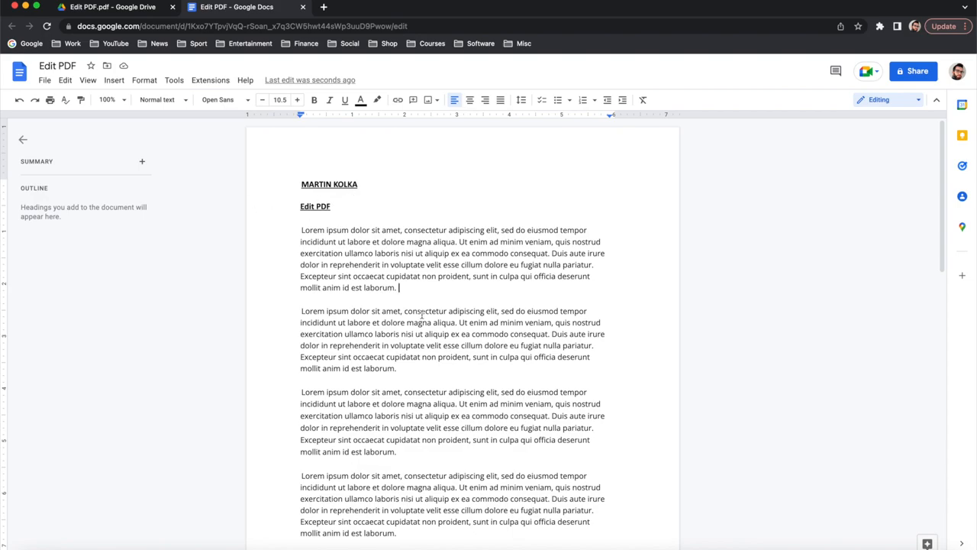
pyautogui.write('A')
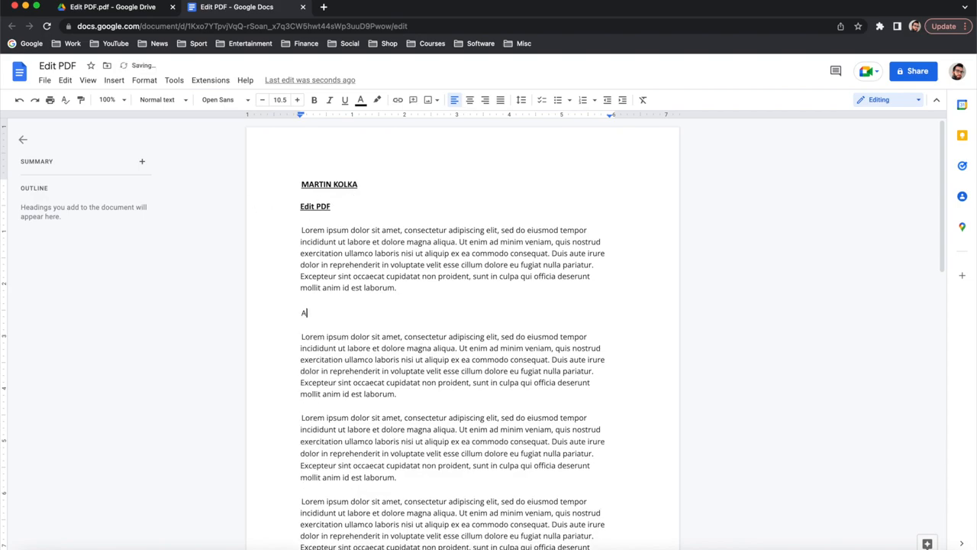
pyautogui.write('dd some extra')
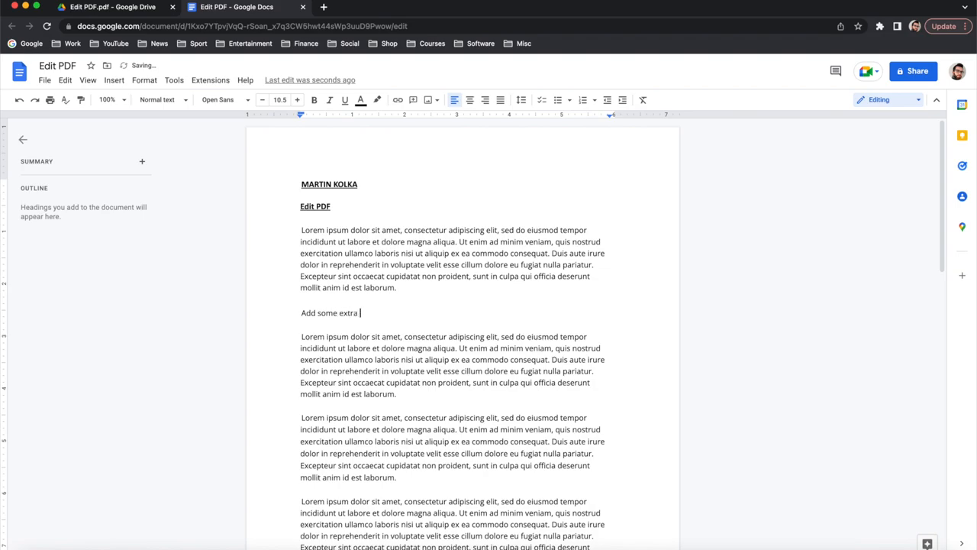
pyautogui.write('text')
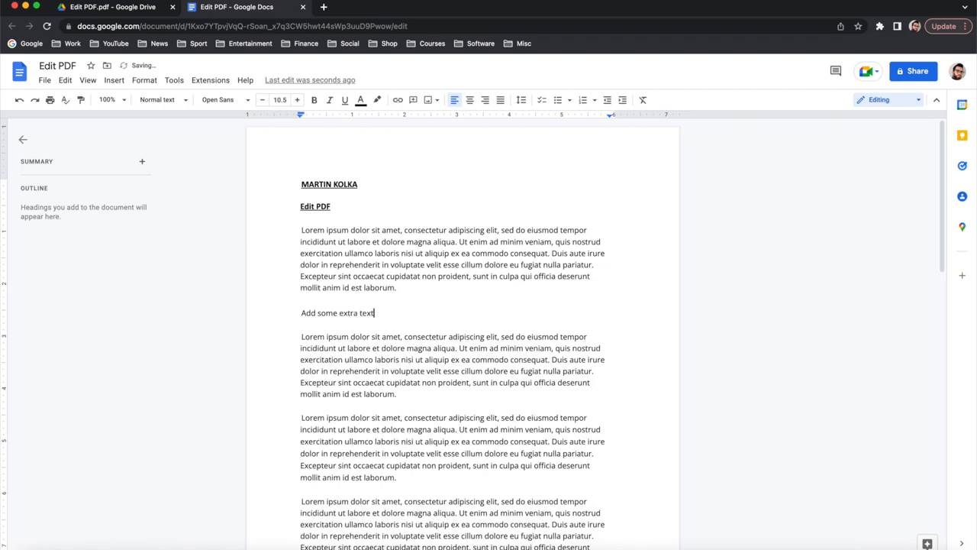
pyautogui.moveTo(300, 230); pyautogui.dragTo(397, 287)
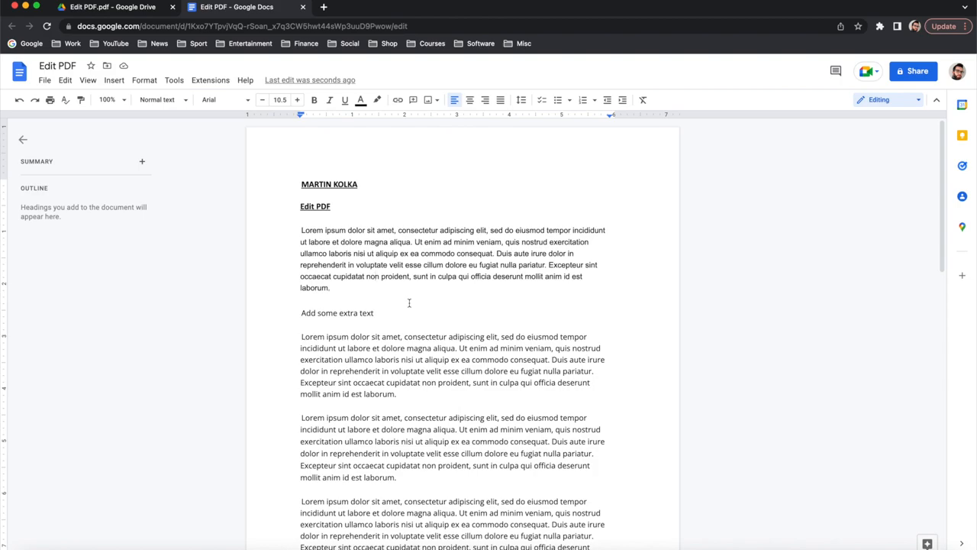
pyautogui.moveTo(246, 216)
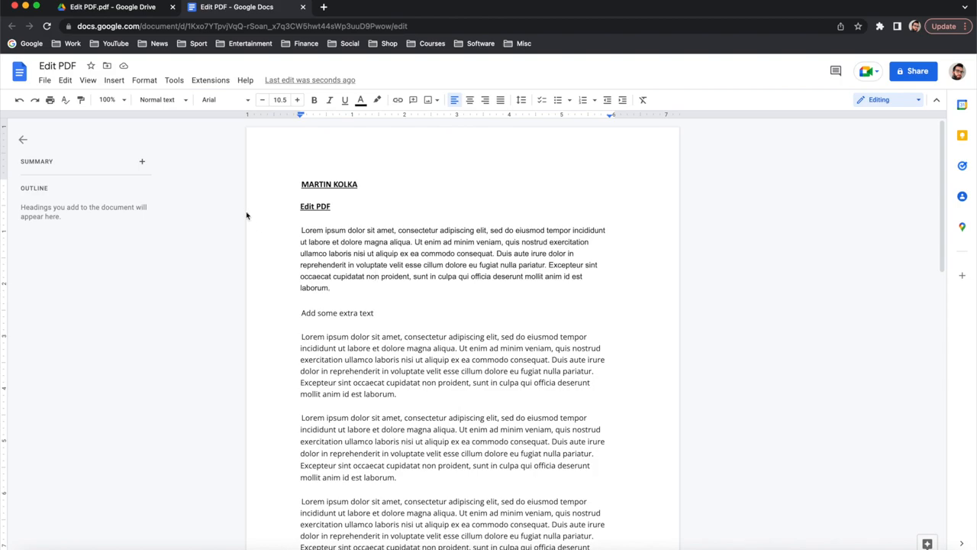
# Step: Open the File menu to reach the document's export formats
pyautogui.click(49, 80)
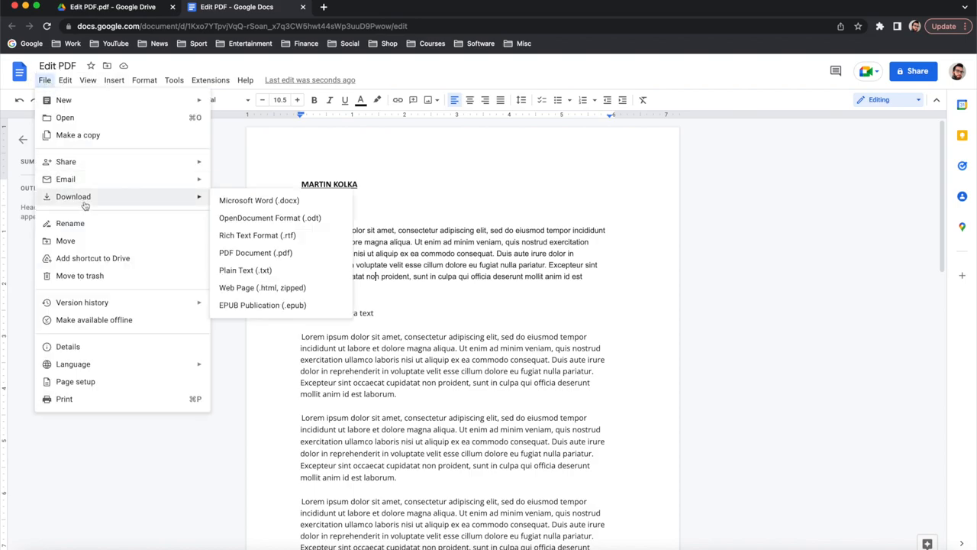
pyautogui.moveTo(244, 200)
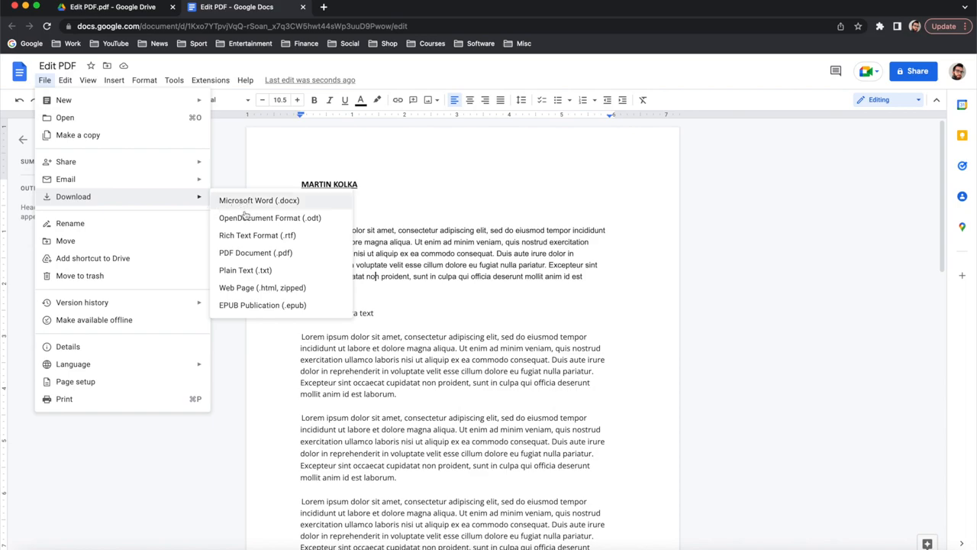
pyautogui.moveTo(248, 253)
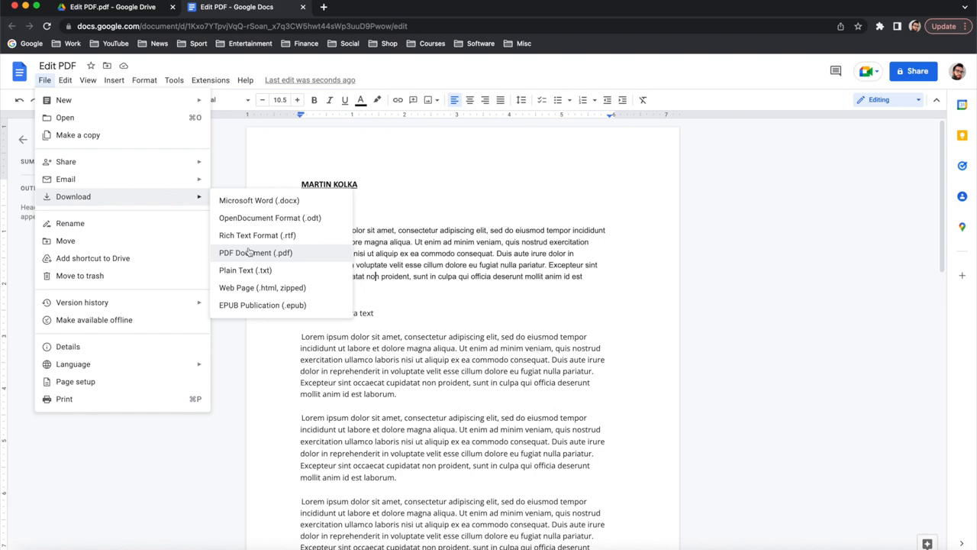
pyautogui.moveTo(255, 200)
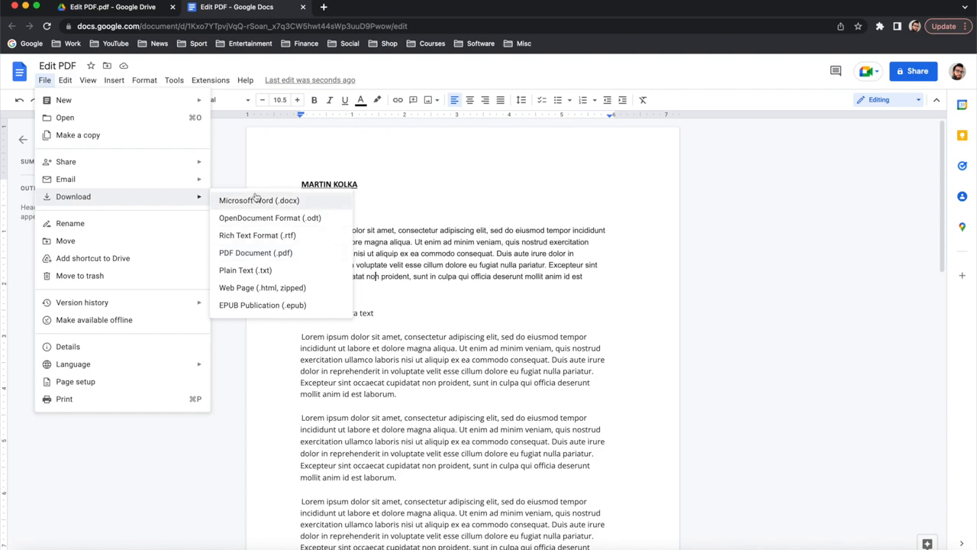
pyautogui.moveTo(257, 206)
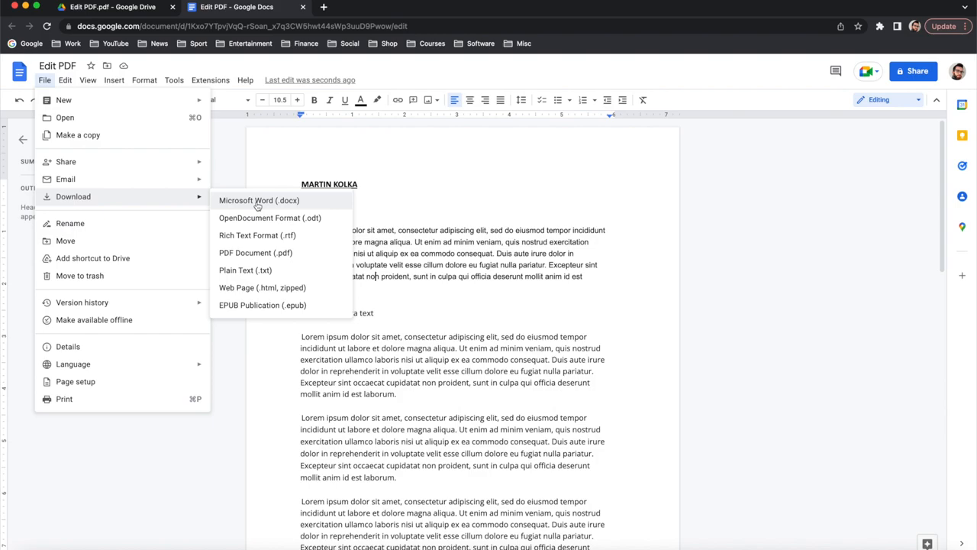
pyautogui.moveTo(426, 186)
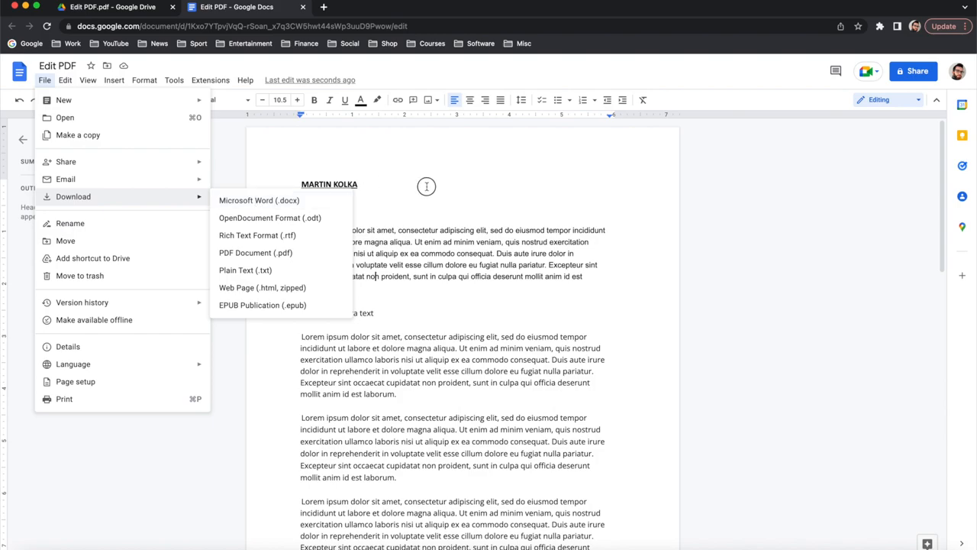
pyautogui.click(425, 186)
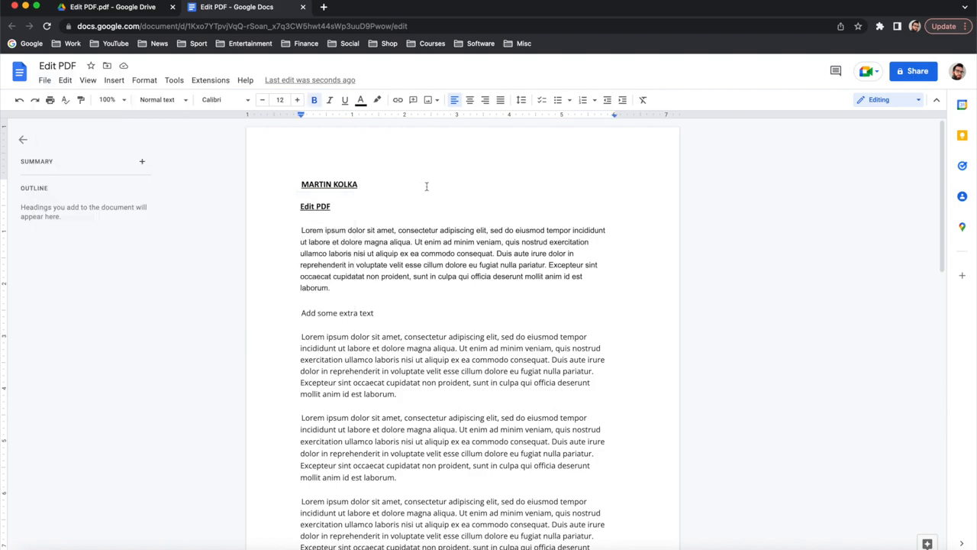